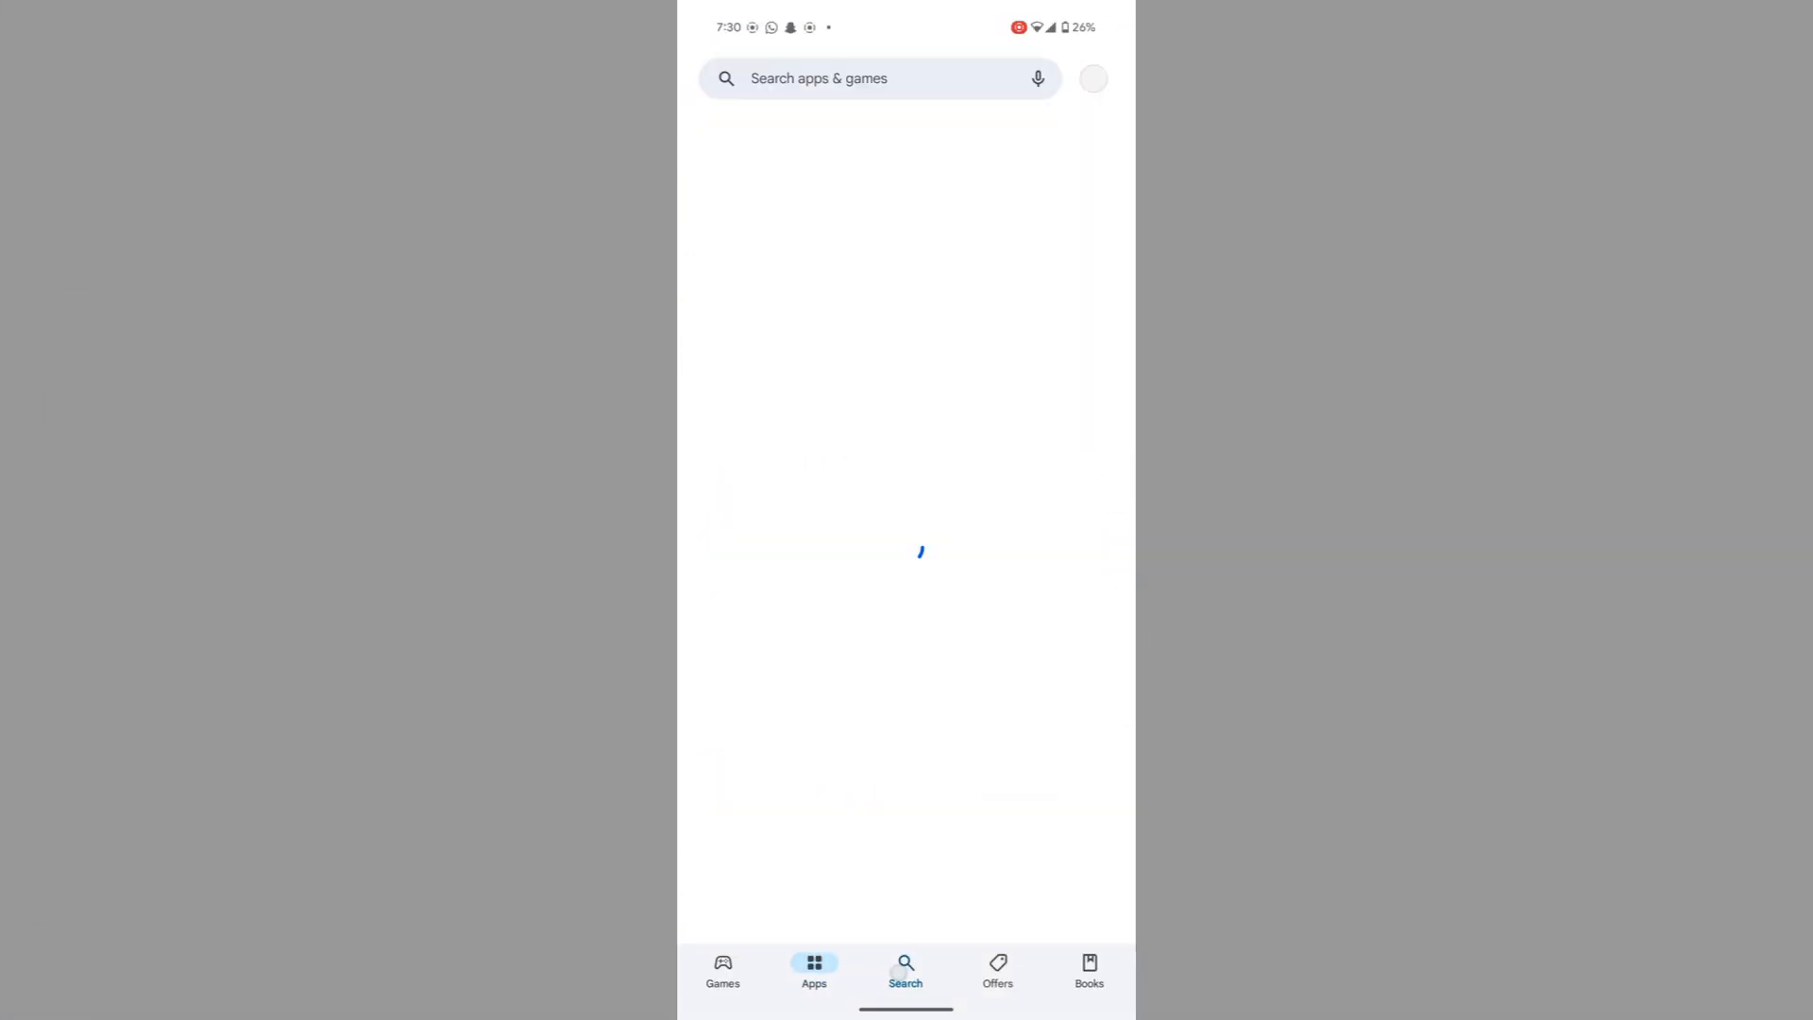
Search Play Store for "internet speed indicator" and browse results like NetSpeed Indicator and Internet Speed Meter Lite
click(855, 77)
text(internet speed indicator)
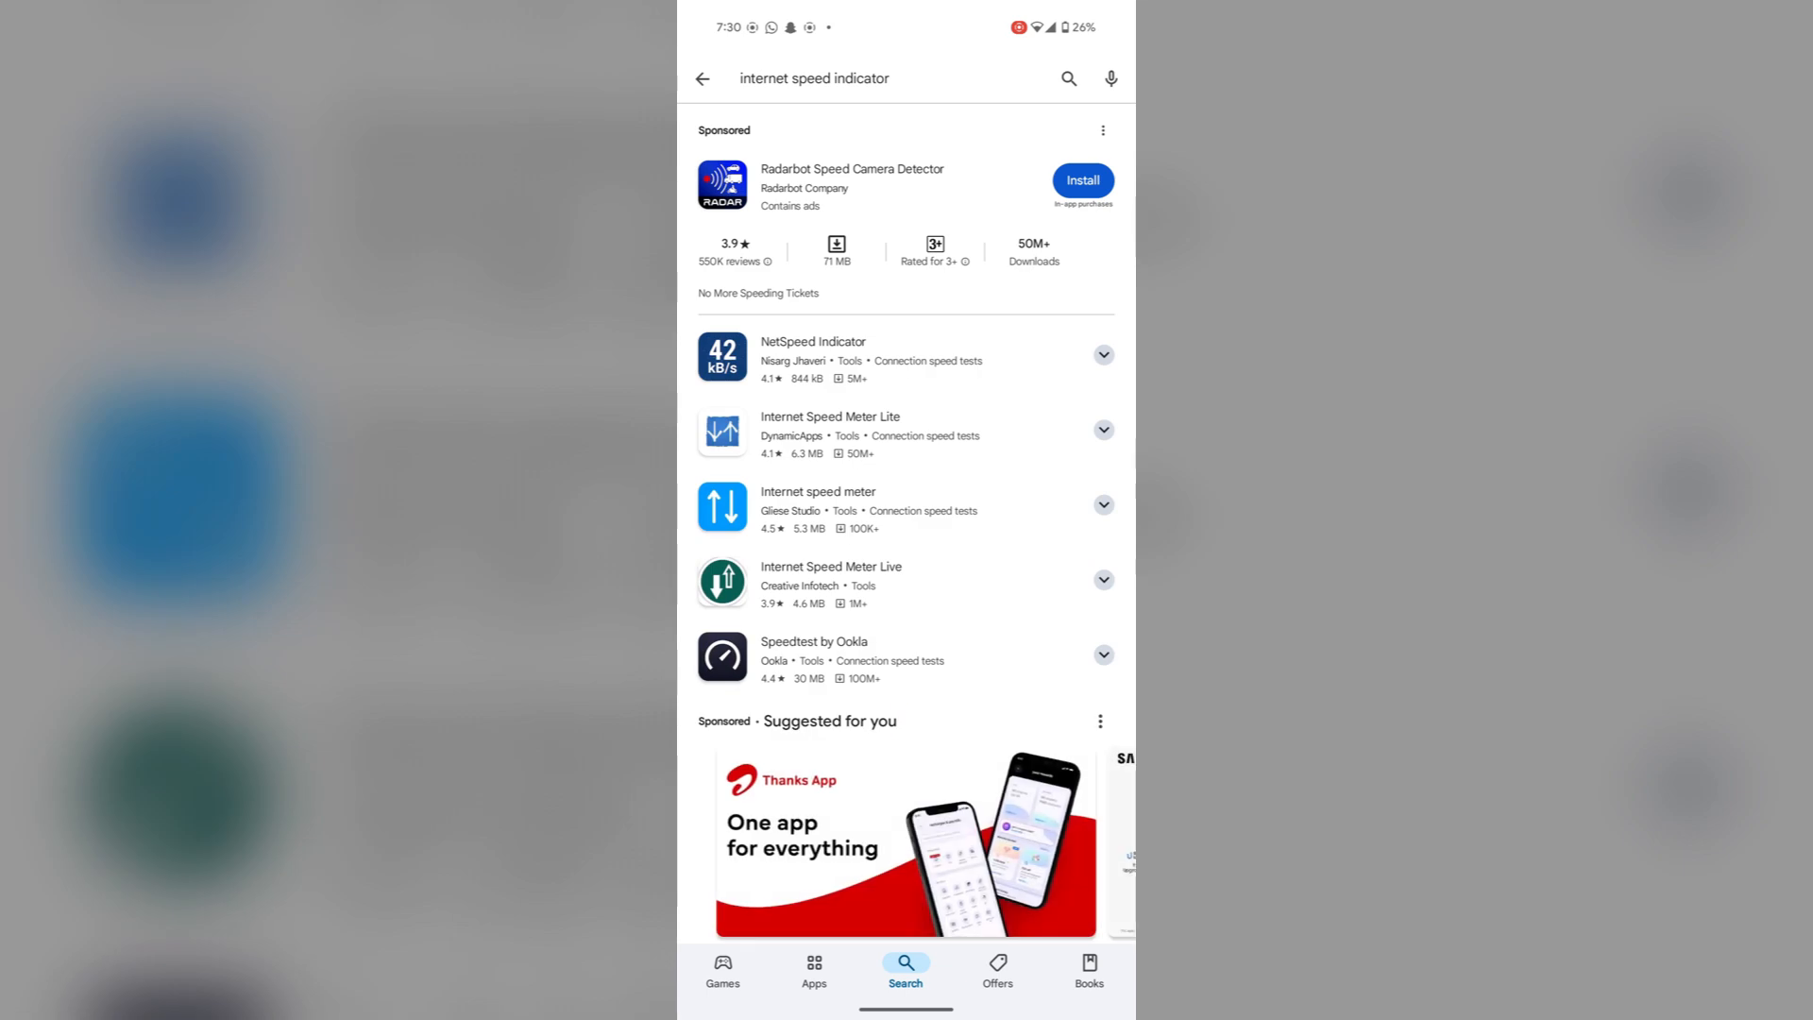
scroll(down, 3)
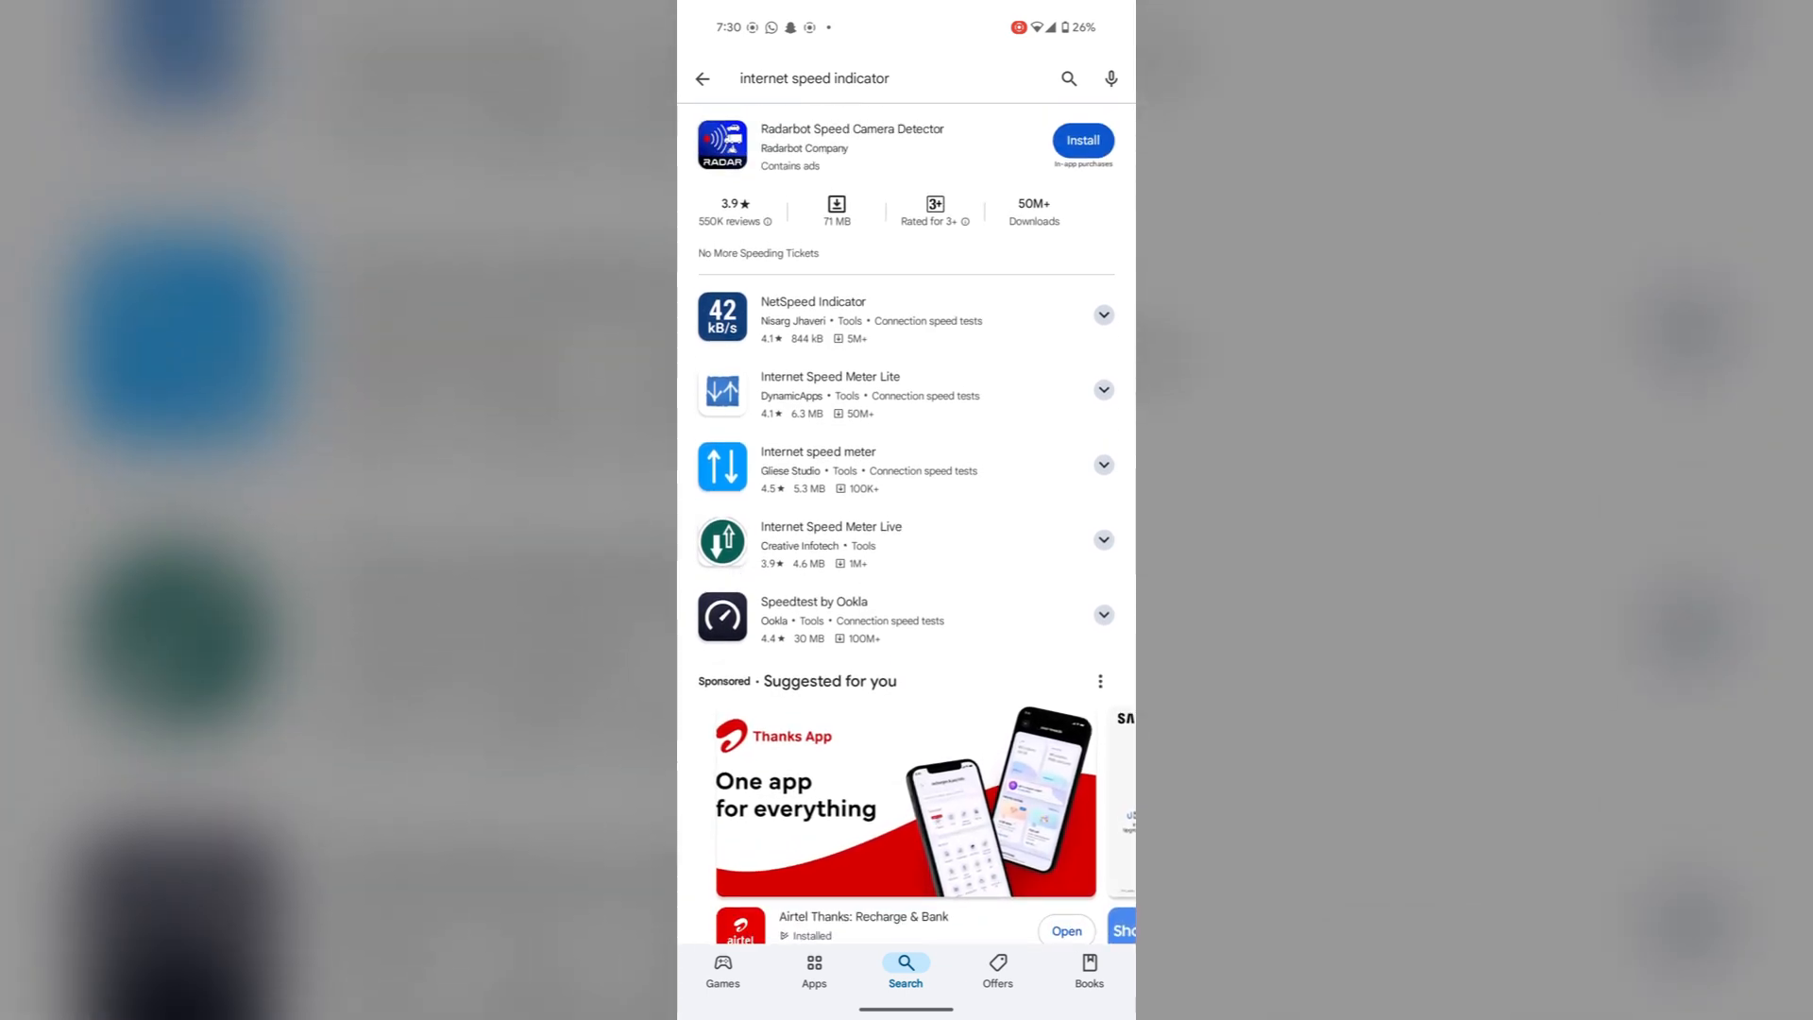
scroll(down, 3)
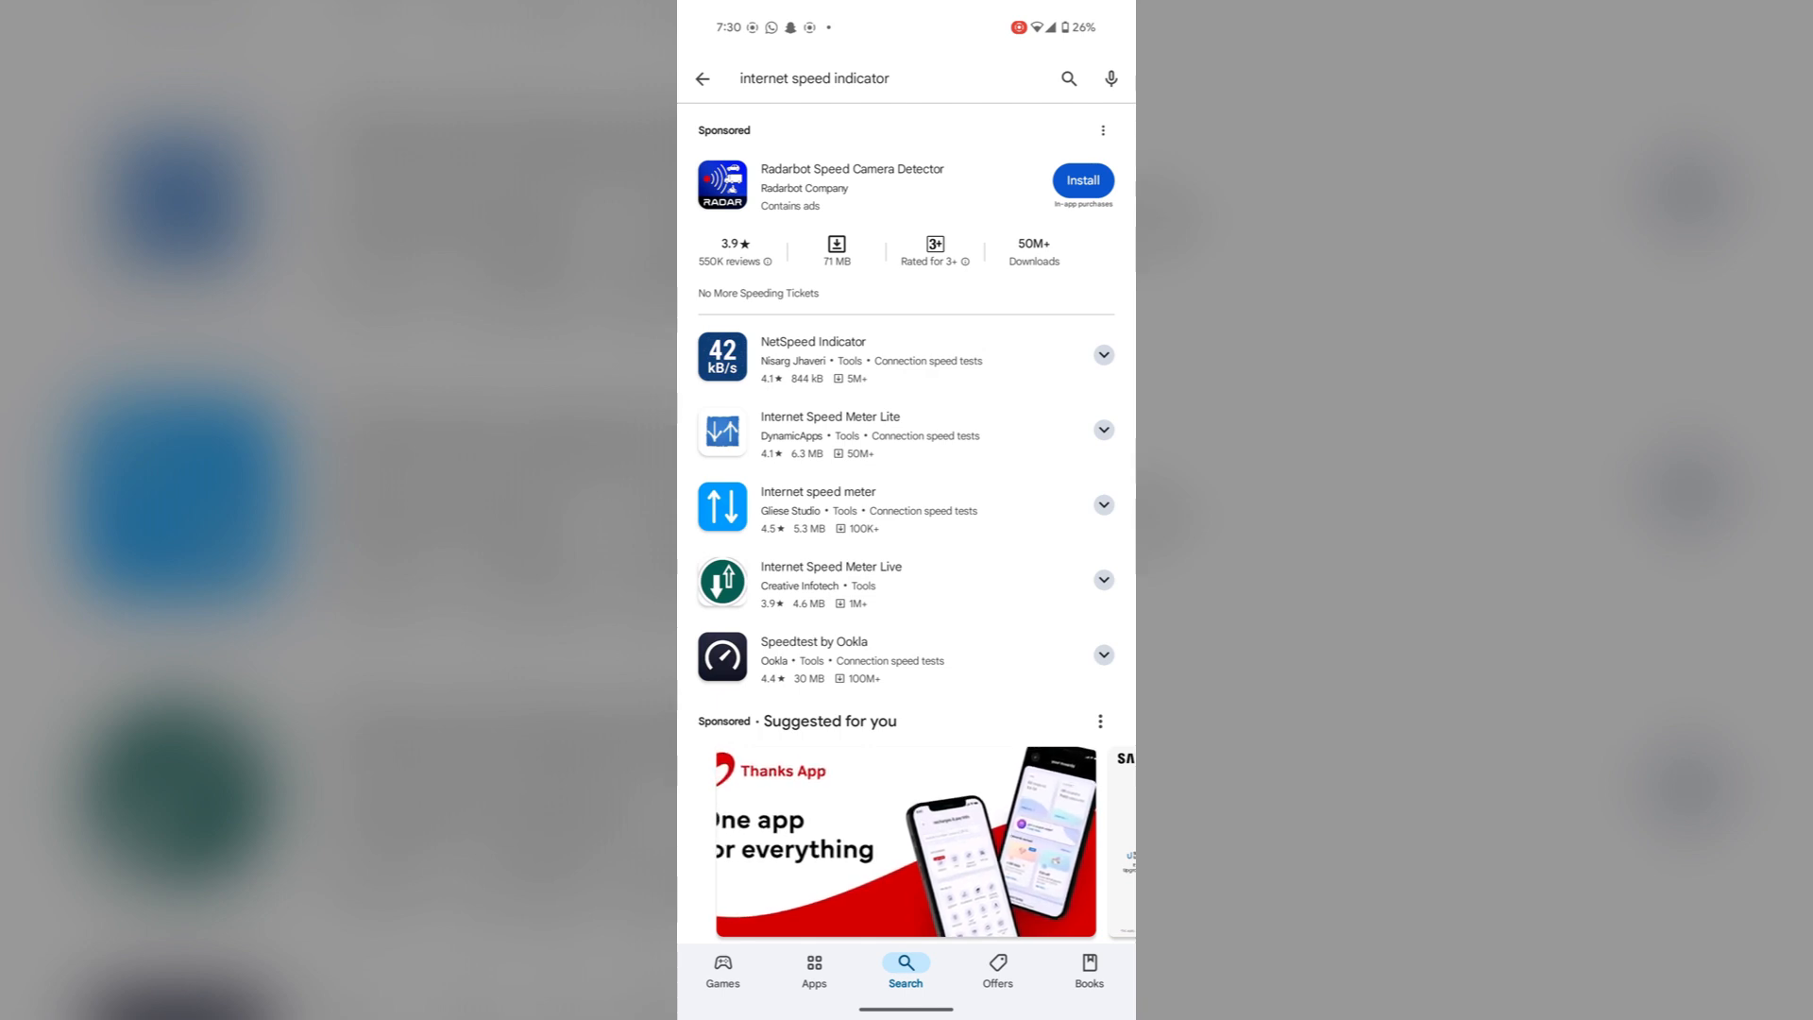
Install the Internet speed meter app by Gliese Studio from its listing
click(818, 508)
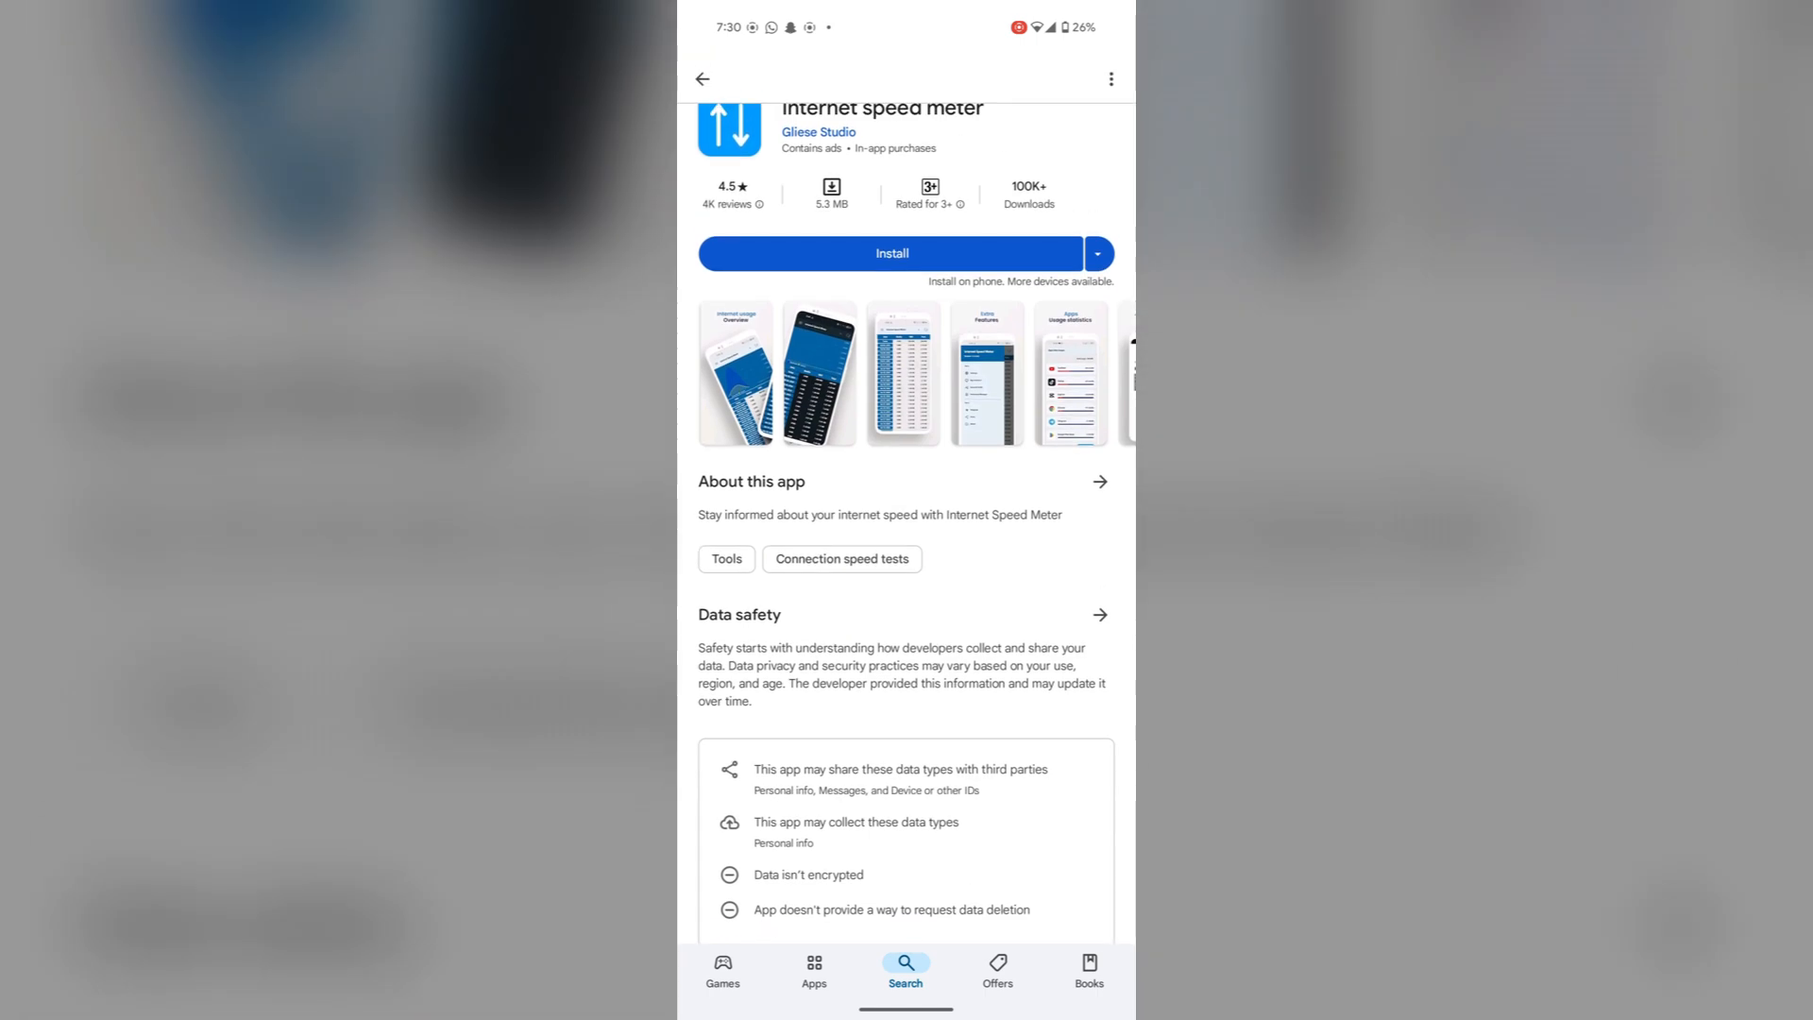
click(894, 254)
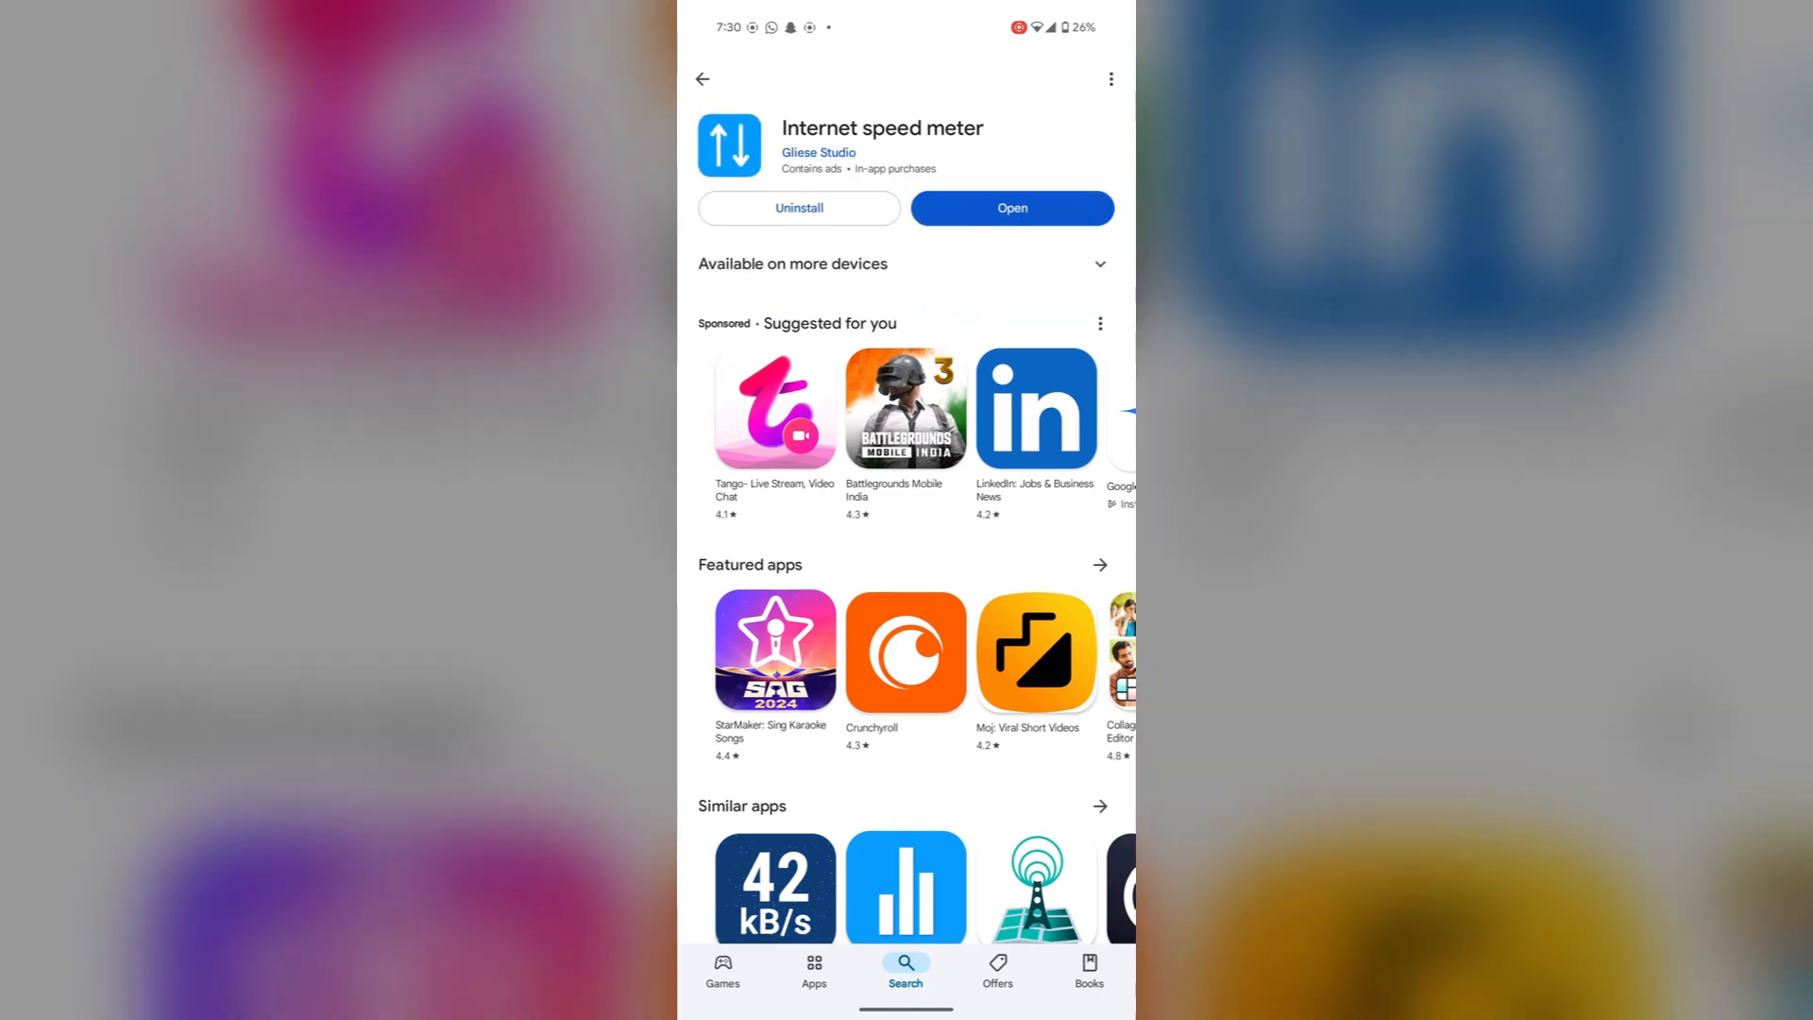
Launch Internet Speed Meter for the first time and accept its privacy policy with CONTINUE
click(1010, 208)
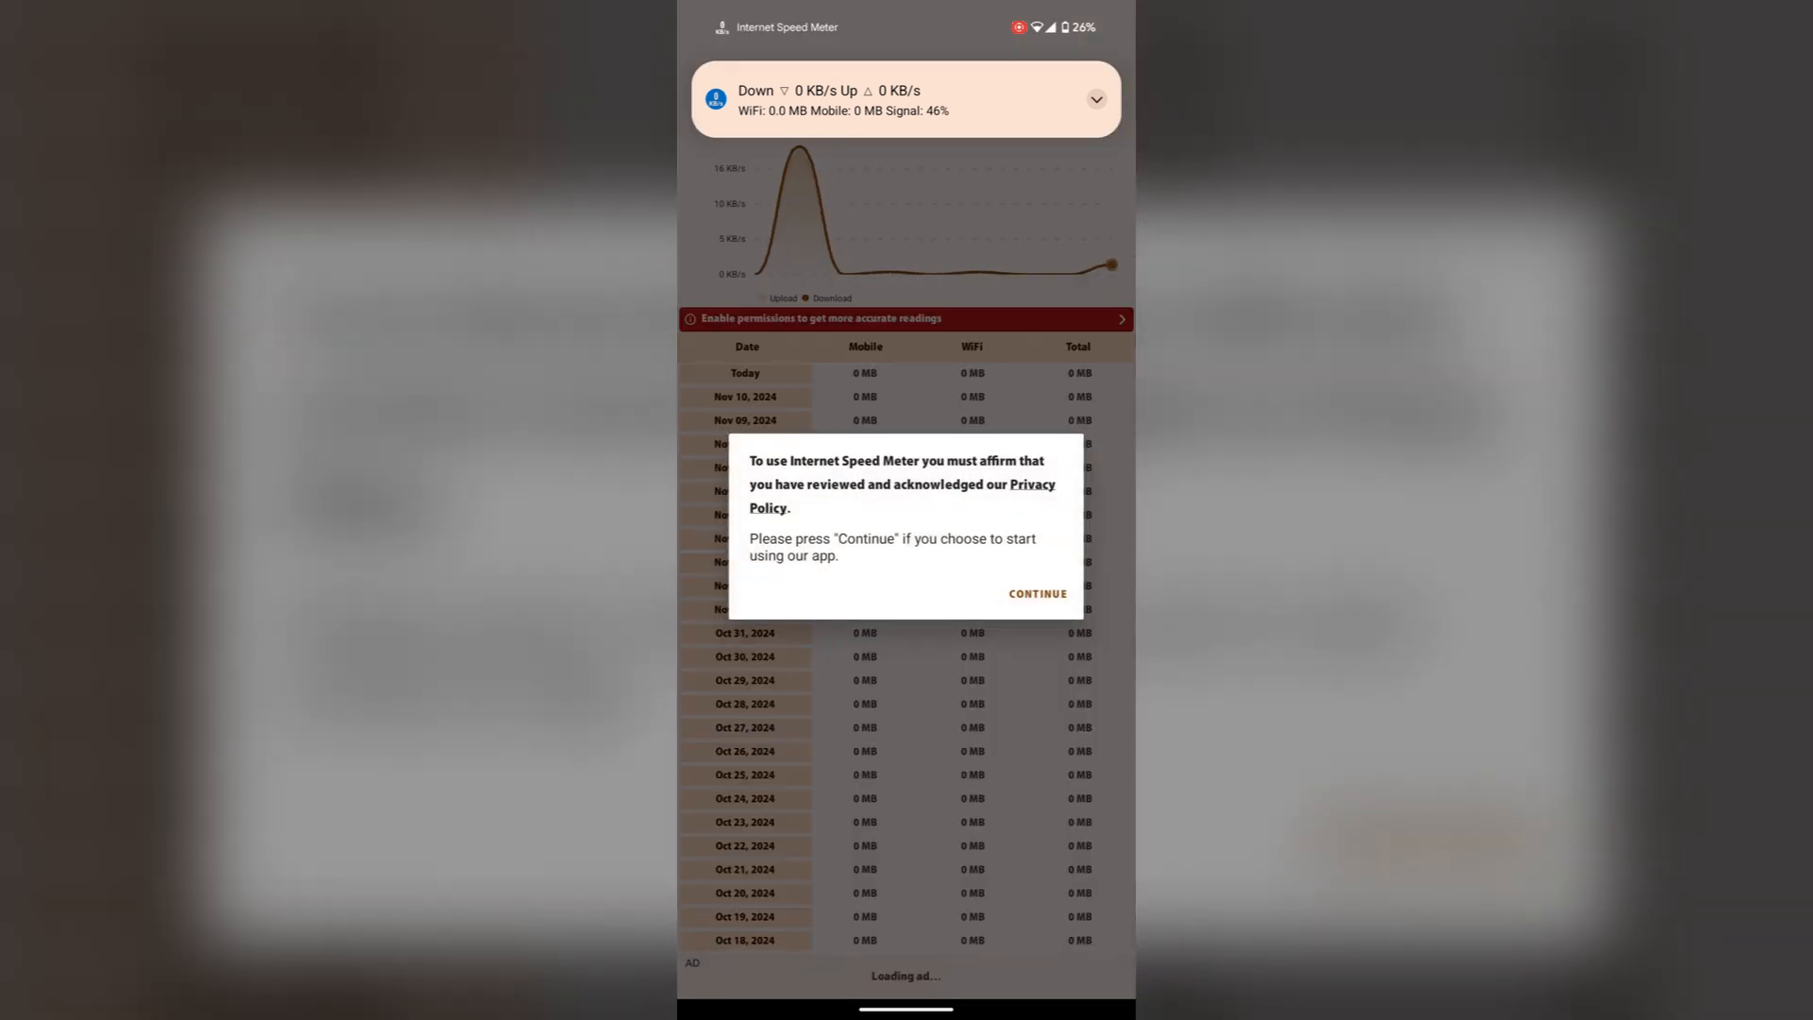
click(1037, 593)
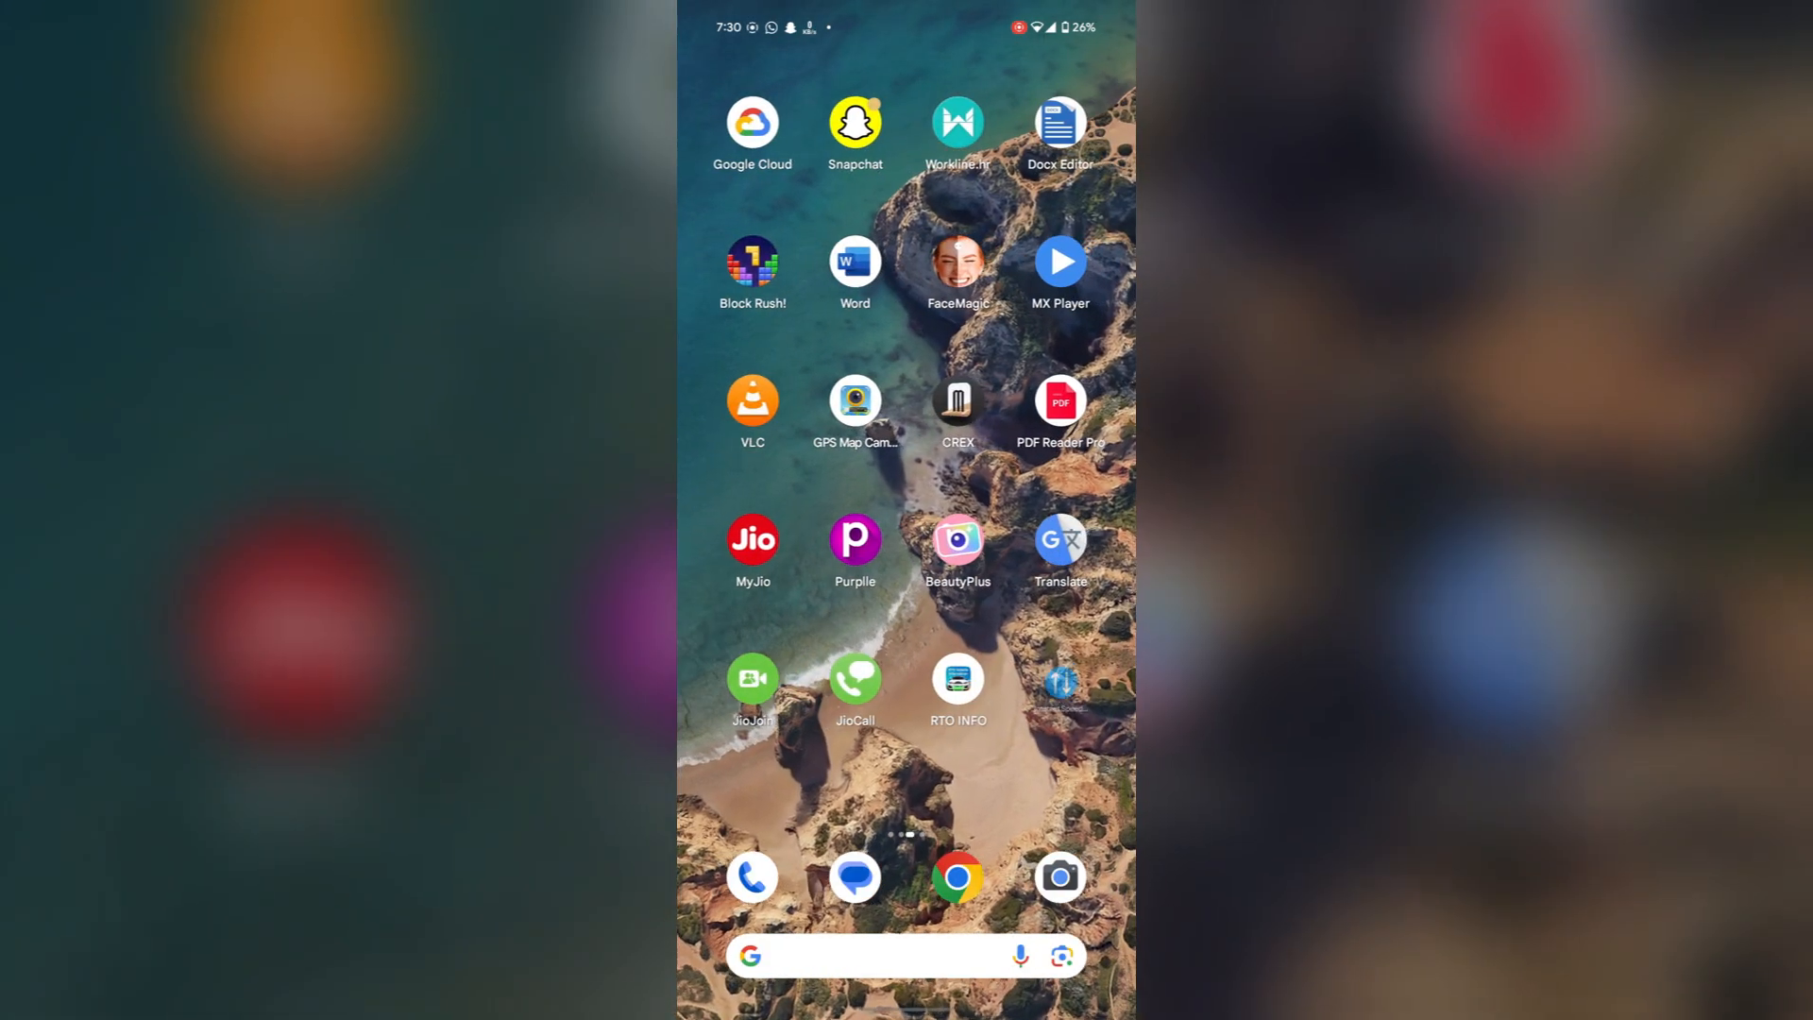
Reopen Internet Speed Meter to view its live speed graph and daily data usage table
scroll(left, 3)
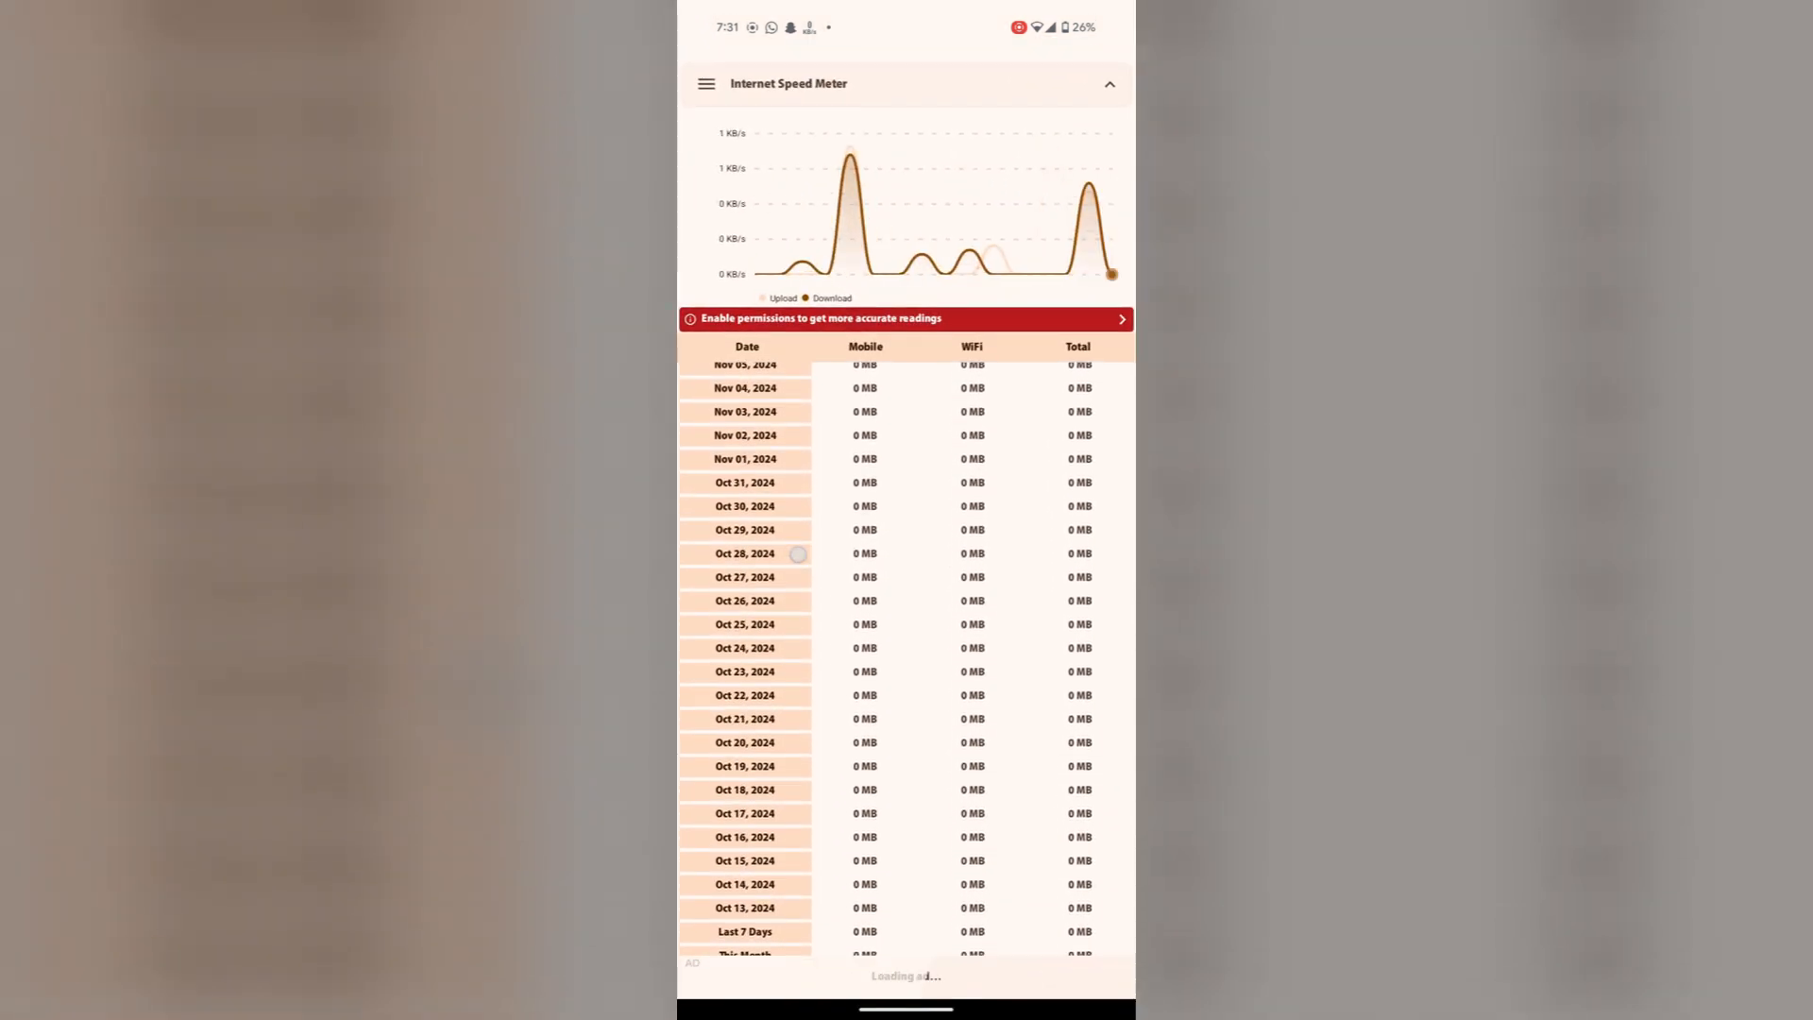
scroll(down, 3)
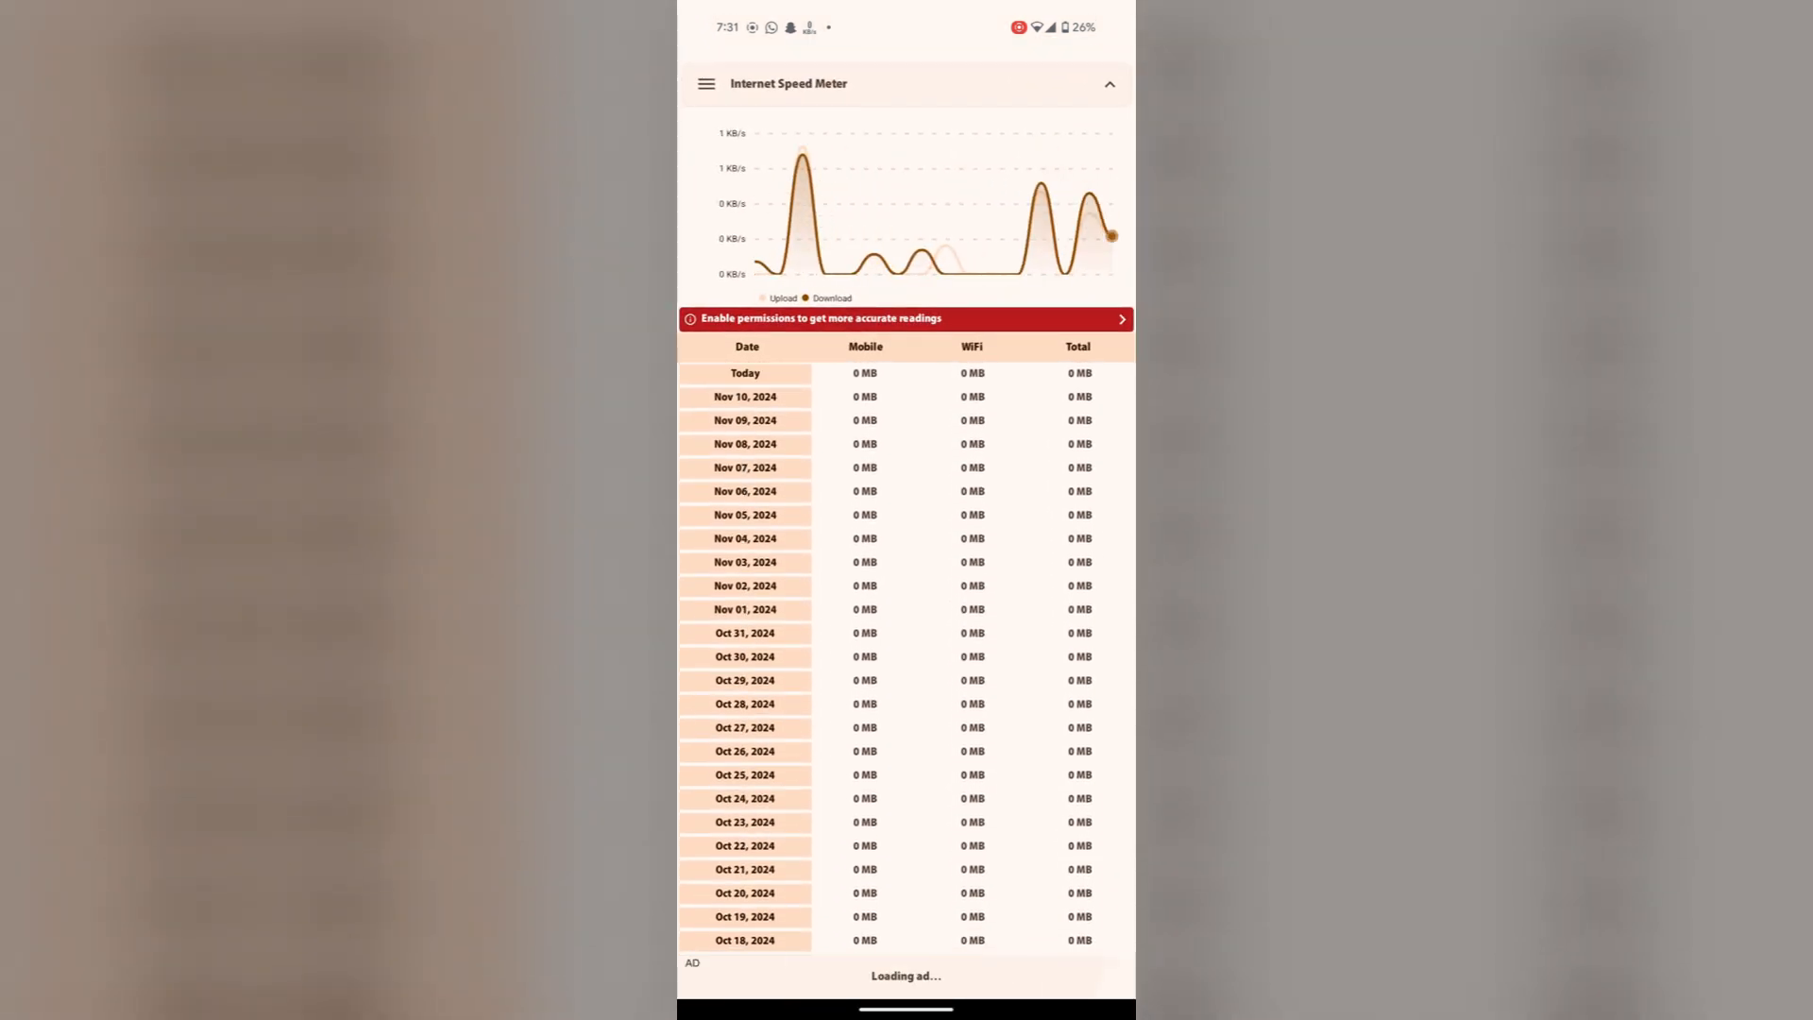